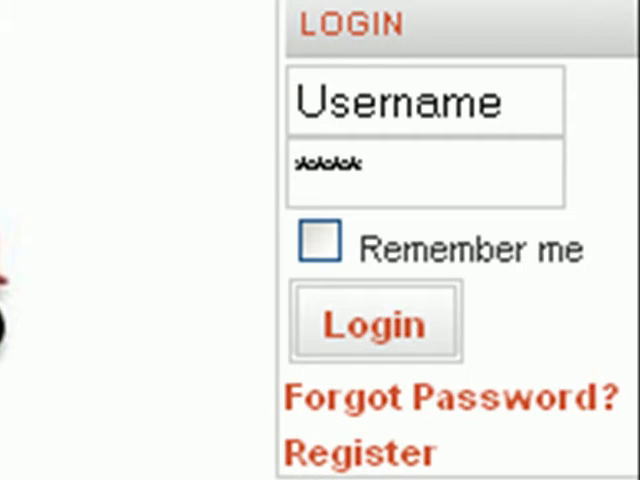
# Log in as alexander13, file under Resources/User Submissions, then leave the unsaved form for Resource Articles.
pyautogui.write('alexander13')
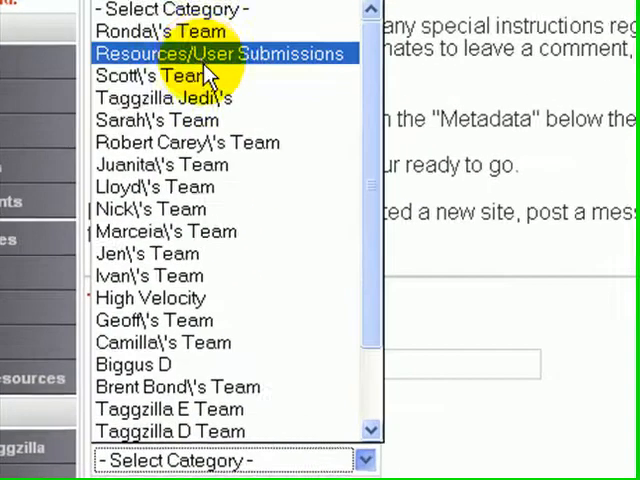
pyautogui.click(220, 54)
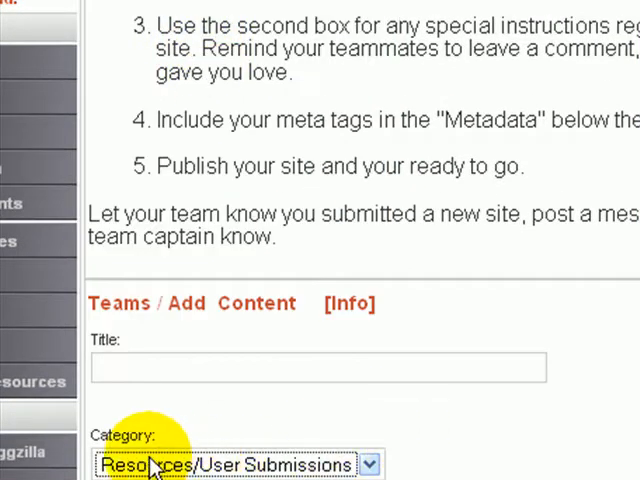
pyautogui.moveTo(420, 470)
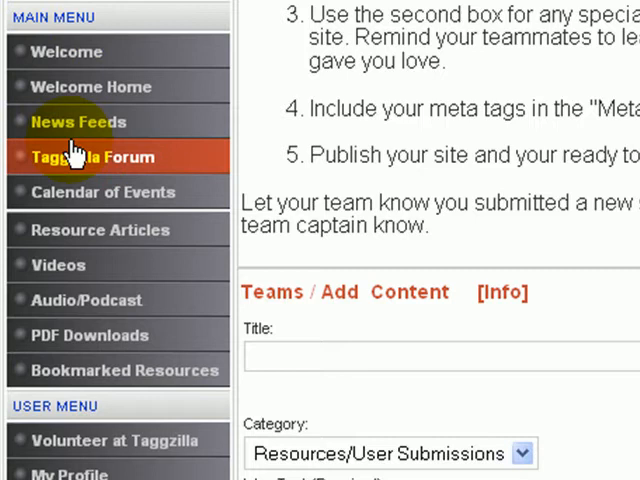
pyautogui.moveTo(98, 240)
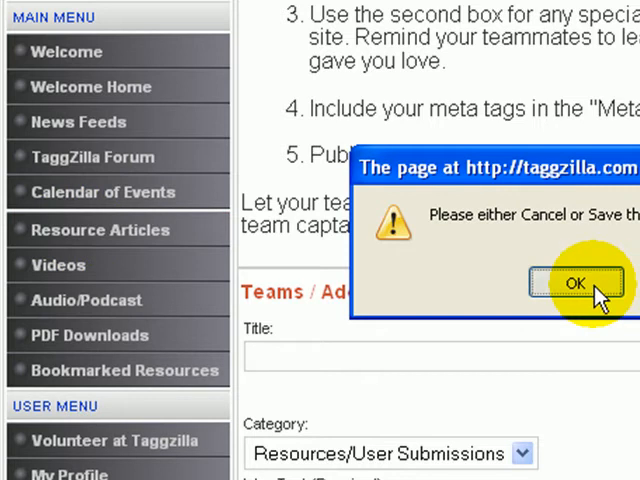
pyautogui.click(572, 284)
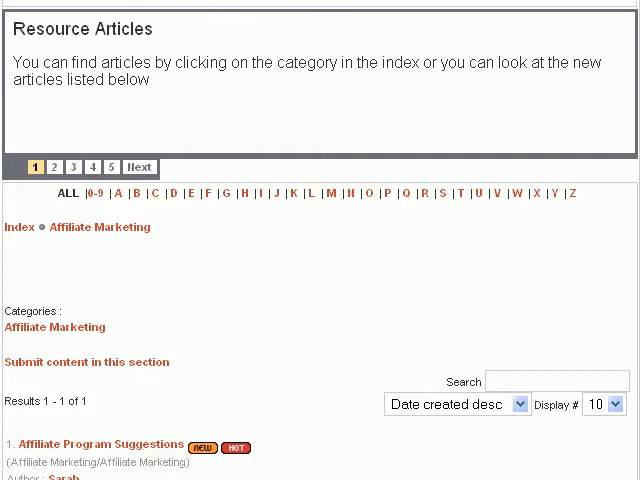
# From the articles index, open the General IM category's 'Best Most Kick Ass Tutorial Videos Ever' article.
pyautogui.click(20, 228)
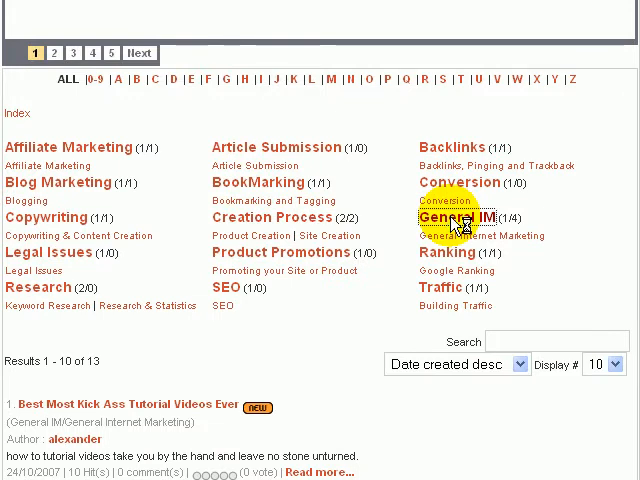
pyautogui.click(456, 216)
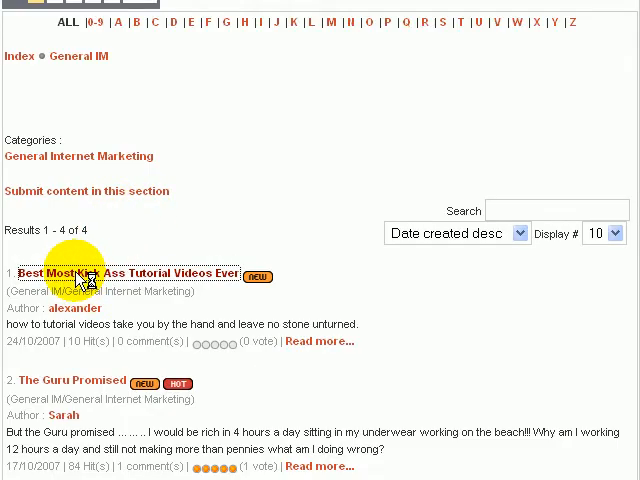
pyautogui.click(128, 272)
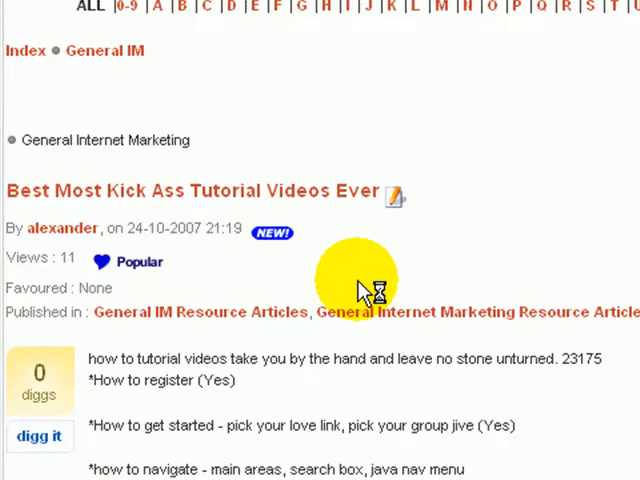
# Look through the article's embedded videos and open it for editing.
pyautogui.scroll(-3)
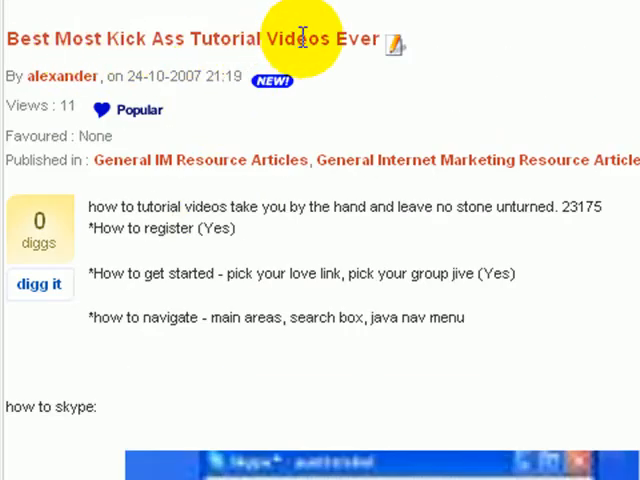
pyautogui.scroll(-3)
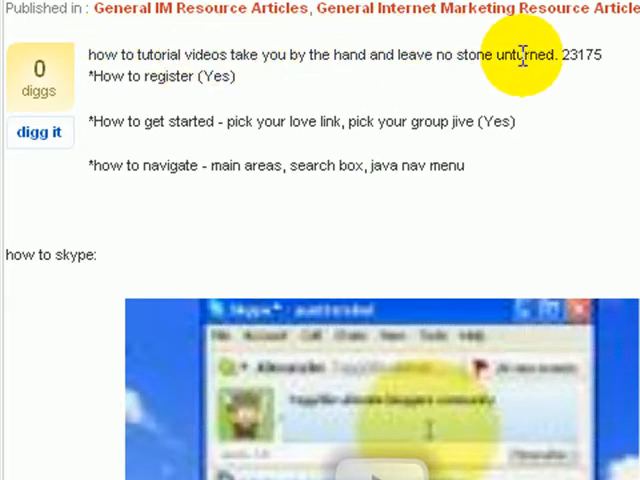
pyautogui.scroll(-3)
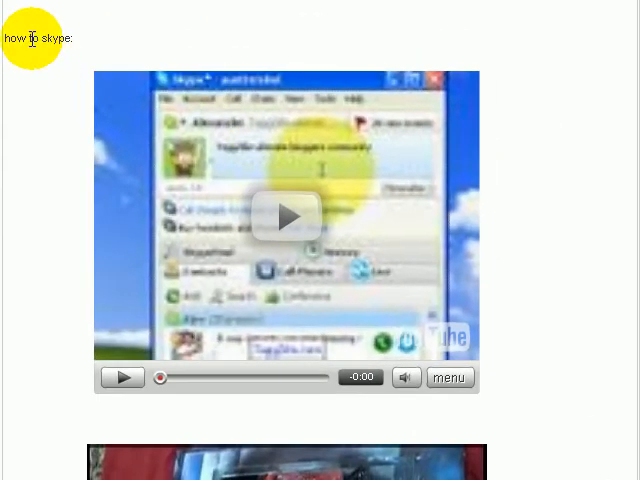
pyautogui.scroll(-3)
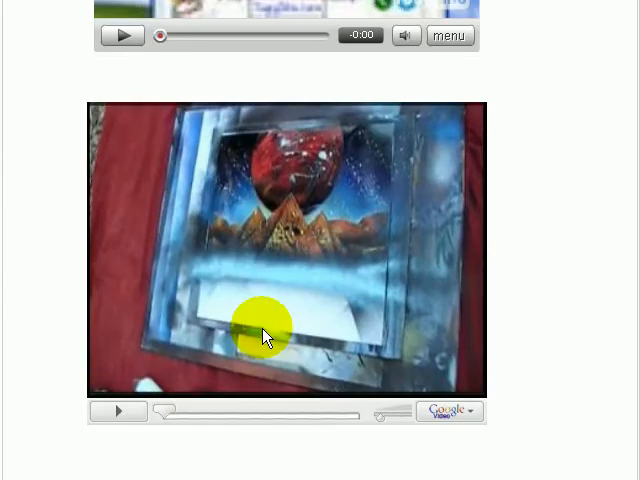
pyautogui.scroll(-3)
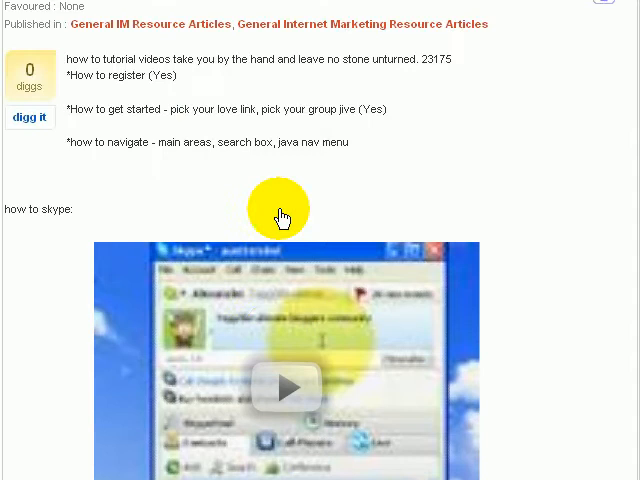
pyautogui.scroll(-3)
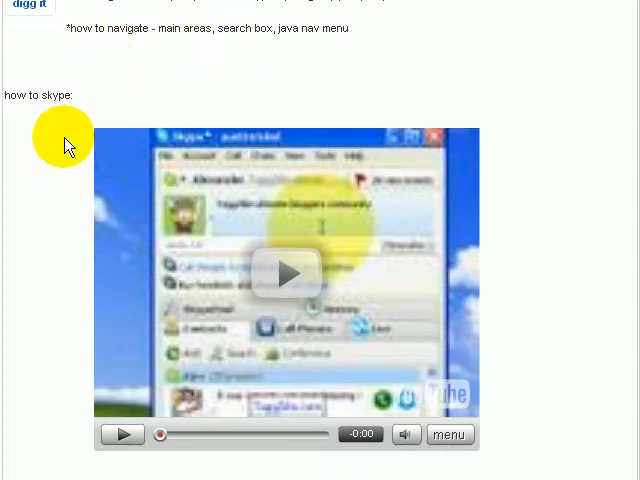
pyautogui.scroll(-3)
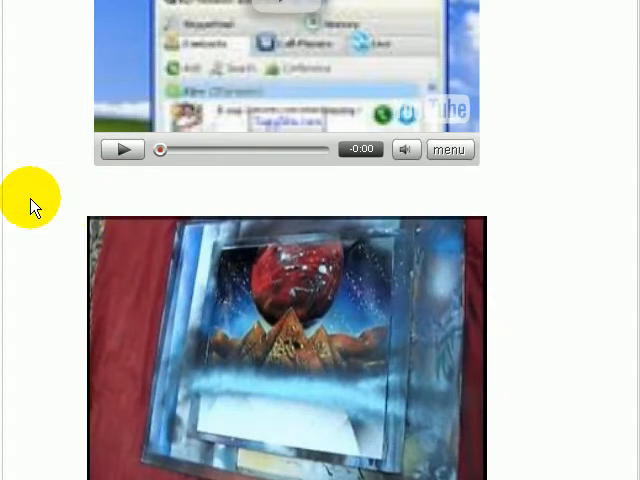
pyautogui.scroll(-3)
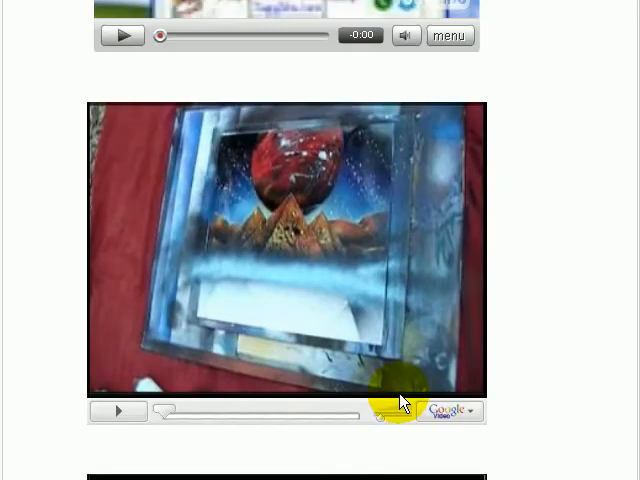
pyautogui.scroll(-3)
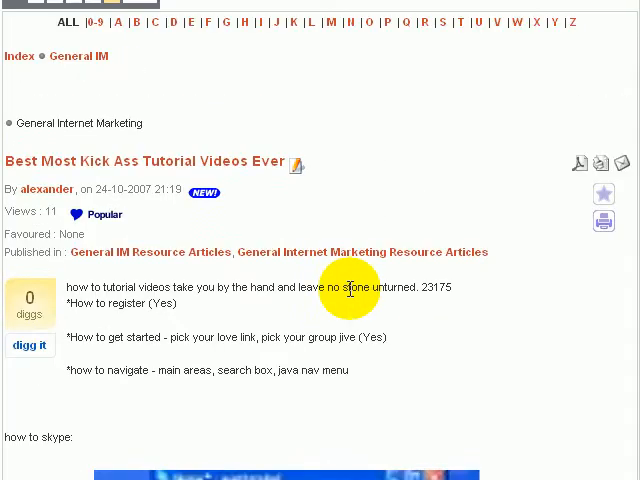
pyautogui.scroll(-3)
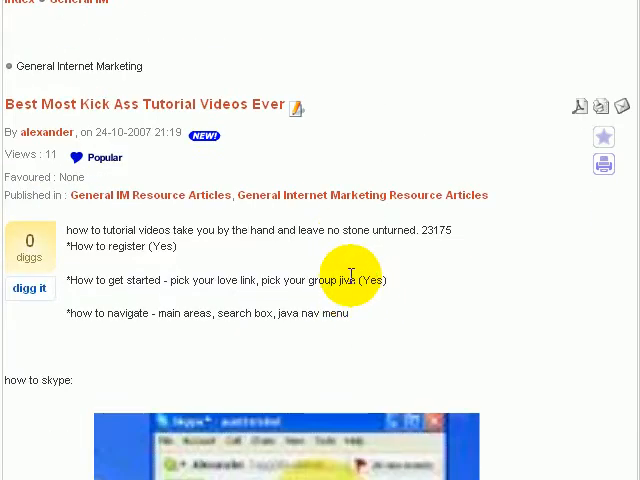
pyautogui.click(296, 108)
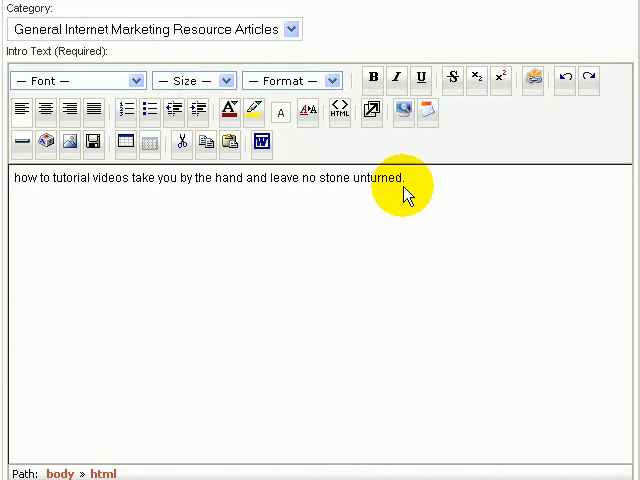
# Set the intro text font to Arial and its size to 3 (12 pt).
pyautogui.click(76, 80)
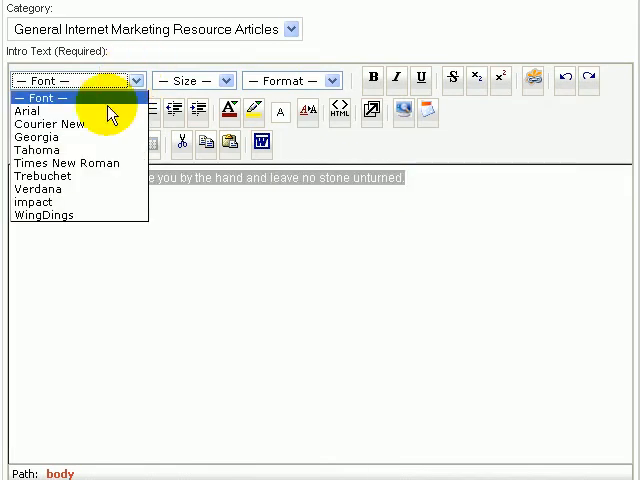
pyautogui.click(192, 80)
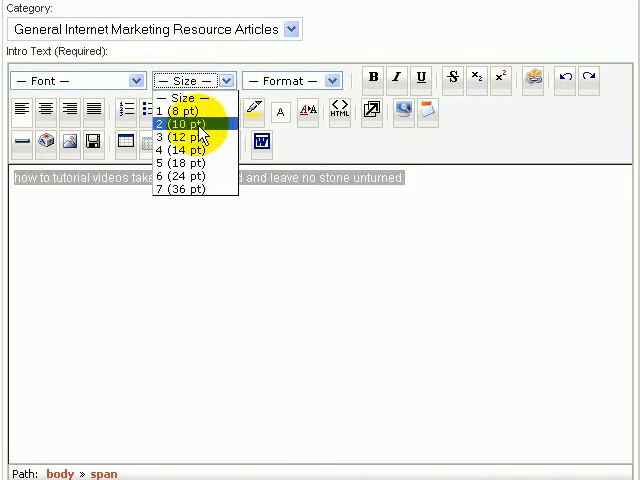
pyautogui.click(188, 136)
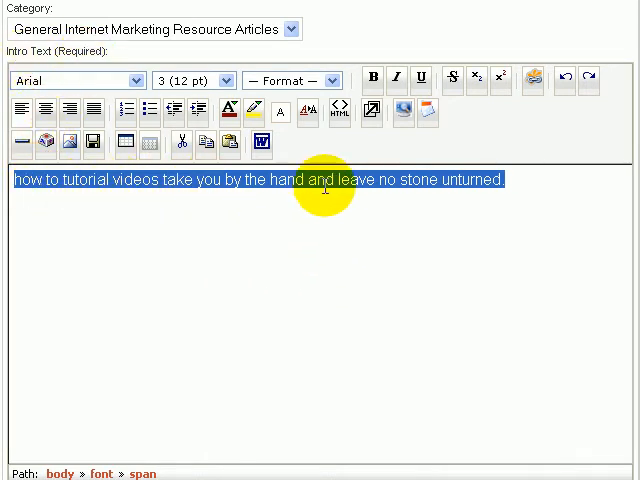
pyautogui.scroll(-3)
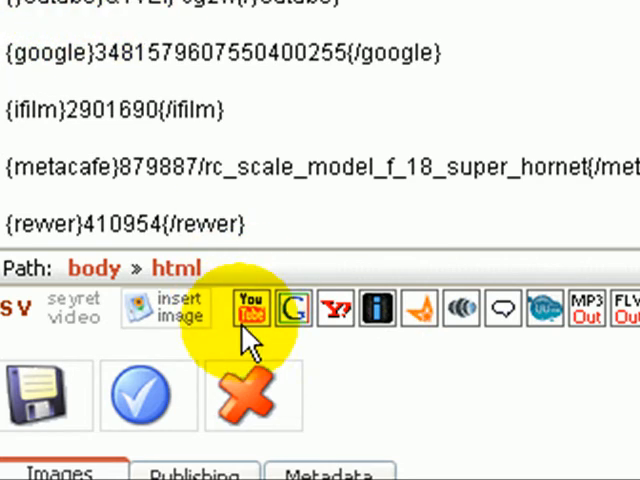
# Insert an empty YouTube tag into the article and expand the Skype video's full details on YouTube.
pyautogui.click(248, 308)
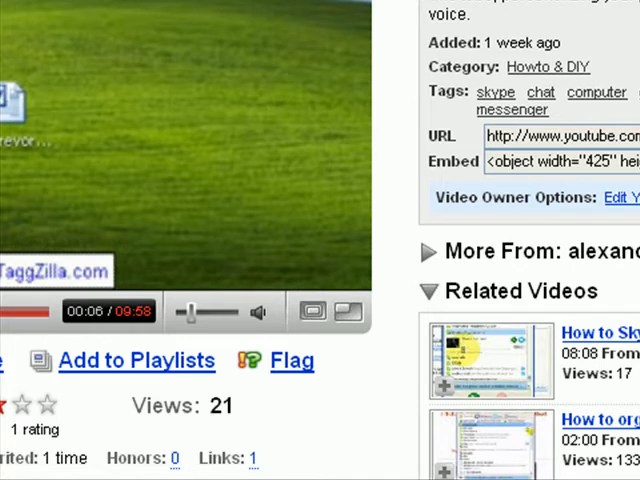
pyautogui.scroll(-3)
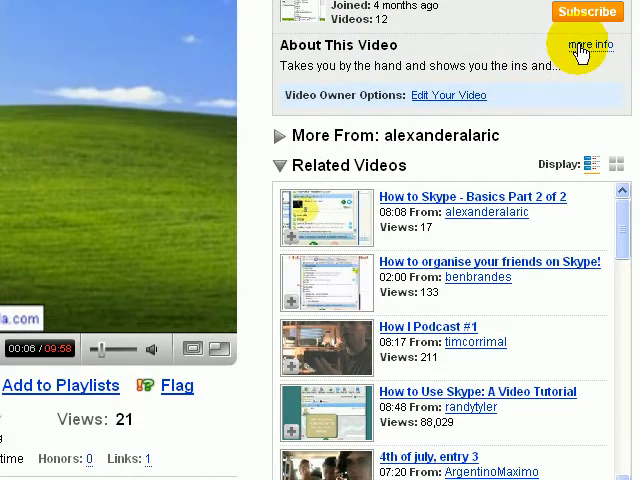
pyautogui.click(592, 44)
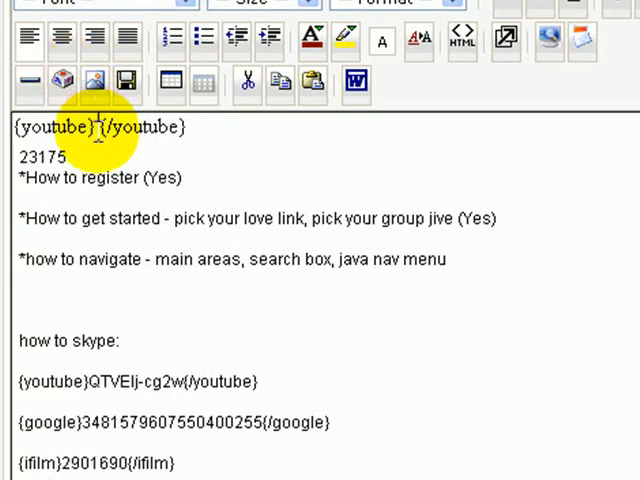
# Paste the copied YouTube video ID into its tag and dismiss the clipboard permission warning.
pyautogui.rightClick(100, 136)
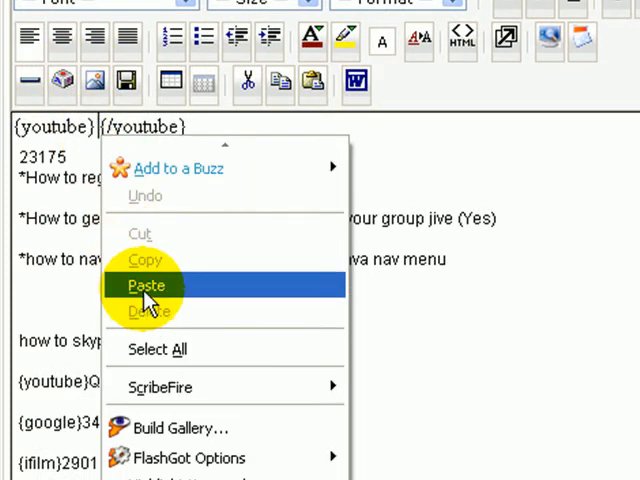
pyautogui.click(148, 286)
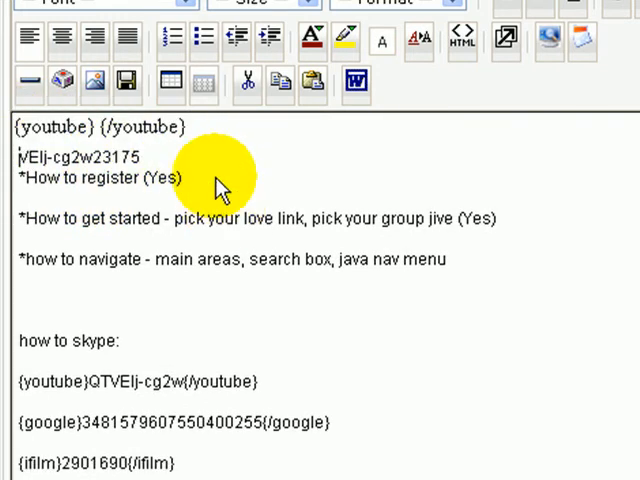
pyautogui.scroll(-3)
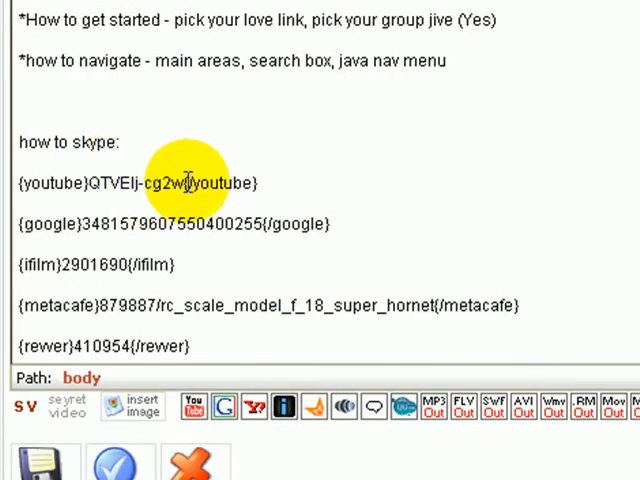
pyautogui.moveTo(192, 184); pyautogui.dragTo(88, 184)
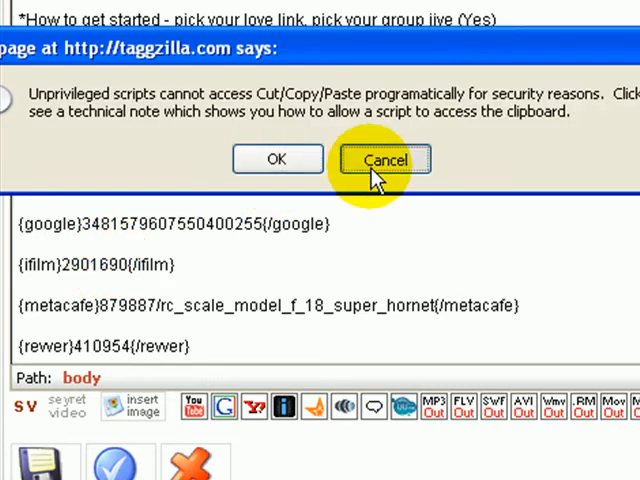
pyautogui.click(384, 160)
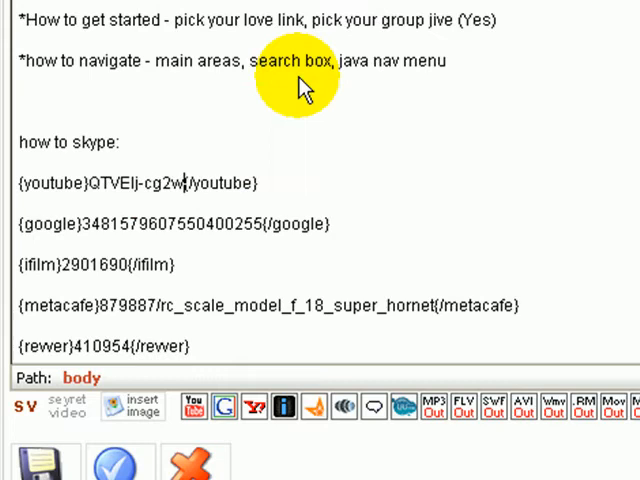
pyautogui.moveTo(210, 244)
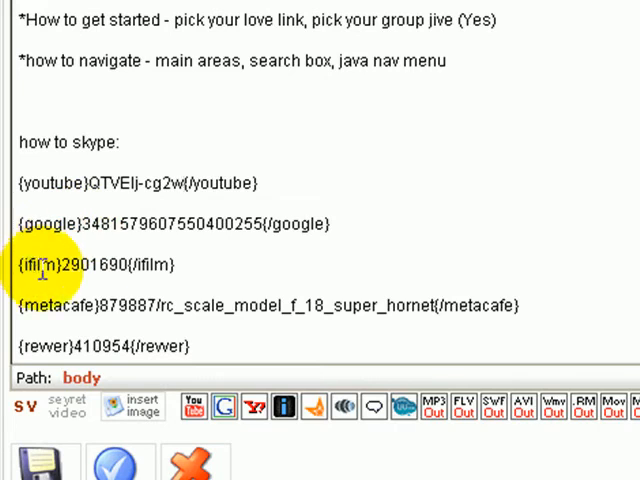
# Delete the Google video ID, leaving the Google tag empty.
pyautogui.click(290, 410)
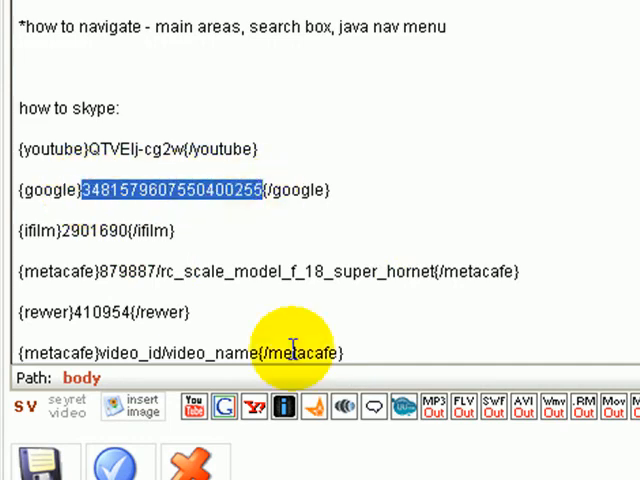
pyautogui.press('Delete')
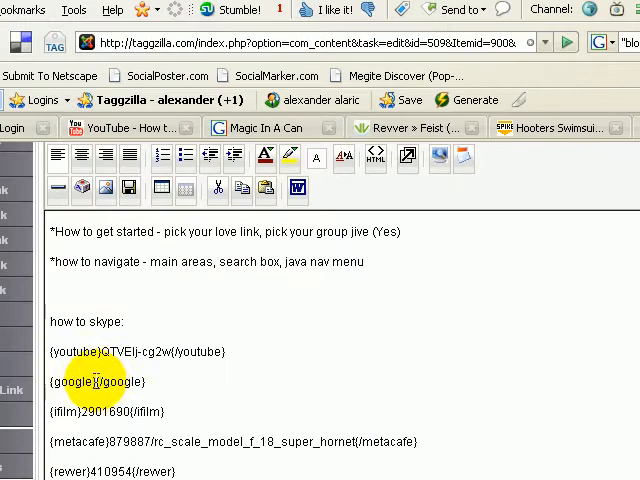
# Restore the Google video ID inside the empty {google} tag.
pyautogui.rightClick(90, 380)
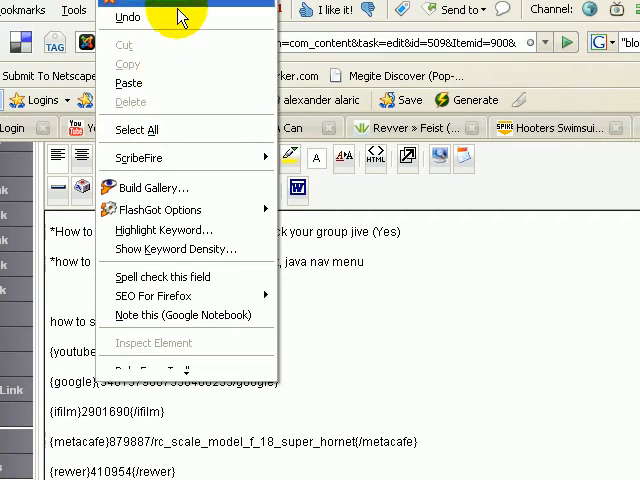
pyautogui.click(220, 384)
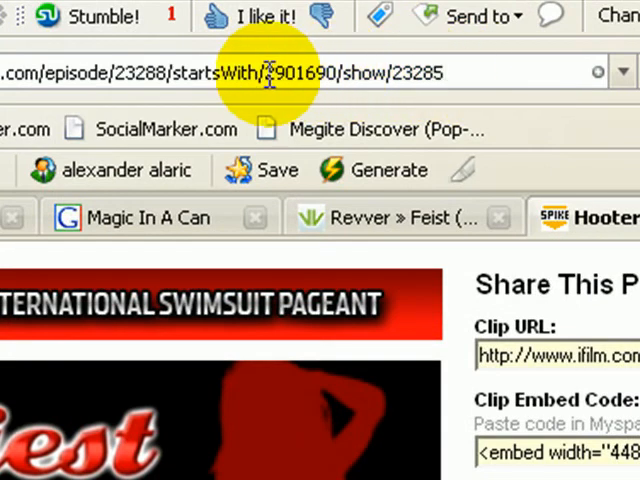
# Select the clip ID 2901690 in the iFilm address bar for copying.
pyautogui.doubleClick(310, 72)
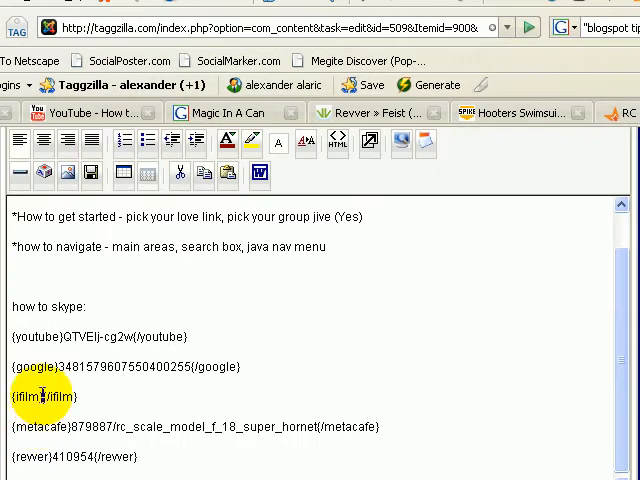
# Paste clip ID 2901690 into the iFilm tag and replace the Metacafe ID with the one copied from its URL.
pyautogui.rightClick(40, 396)
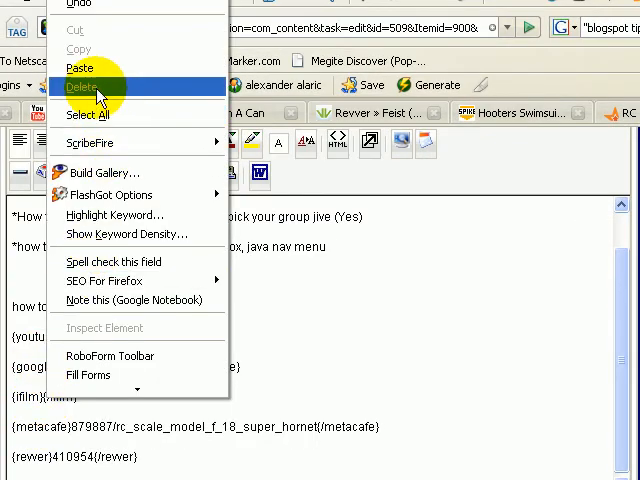
pyautogui.click(84, 88)
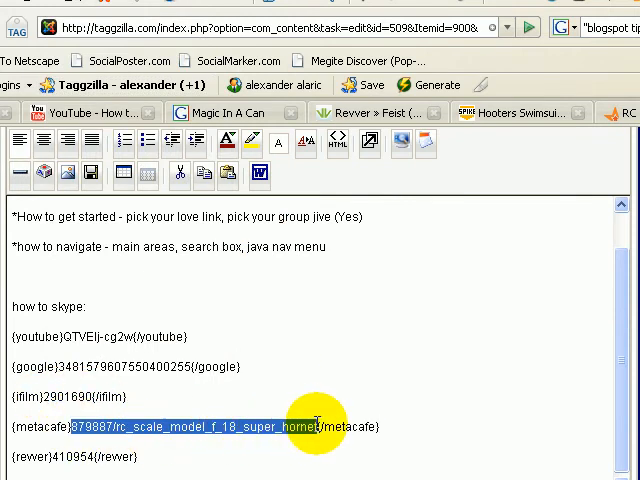
pyautogui.press('Delete')
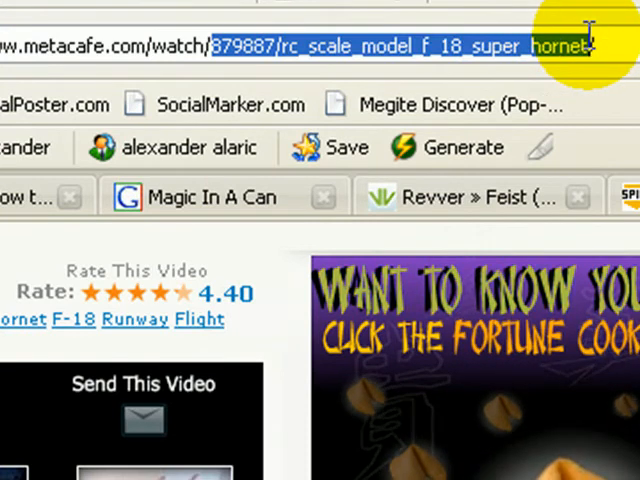
pyautogui.moveTo(610, 180)
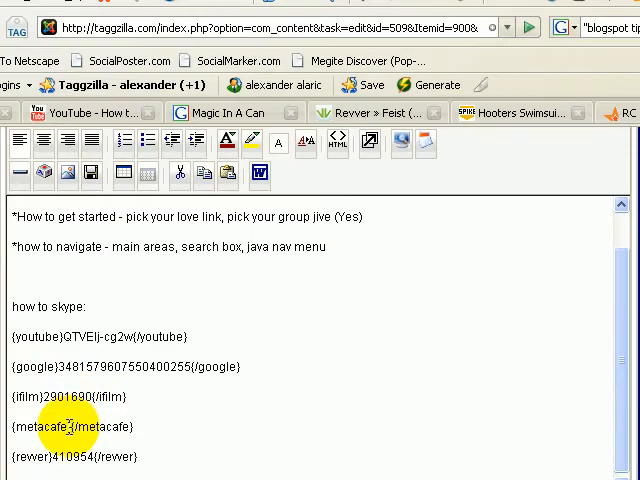
pyautogui.rightClick(68, 428)
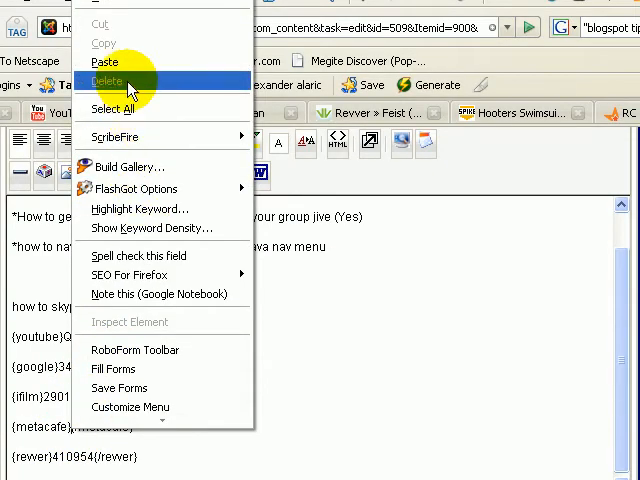
pyautogui.click(106, 76)
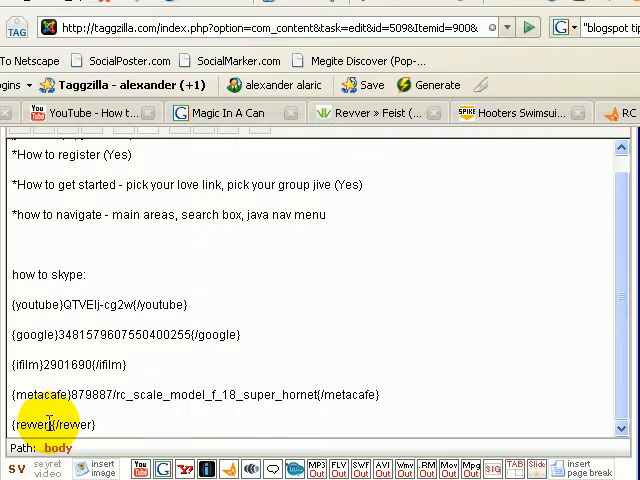
# Paste the Revver ID into its tag, set the article's State to Published and bring up its Metadata settings.
pyautogui.rightClick(48, 424)
pyautogui.write('410954')
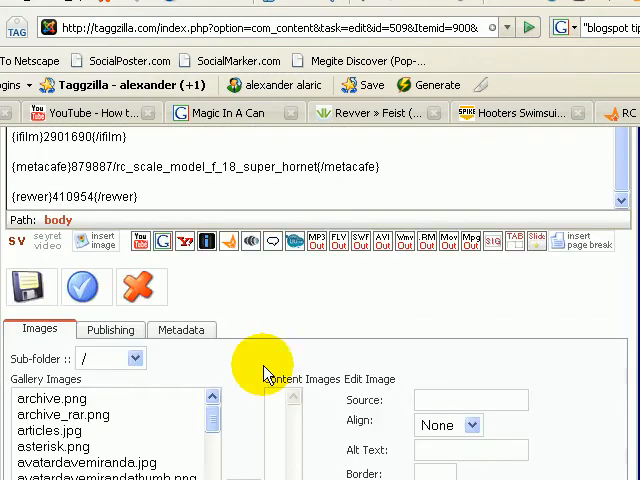
pyautogui.click(110, 328)
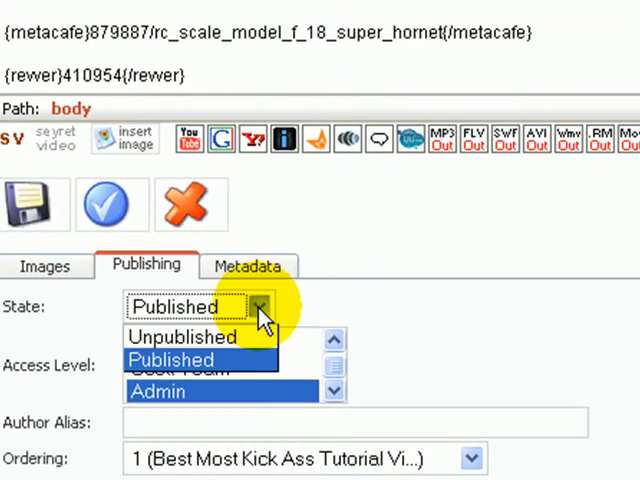
pyautogui.click(194, 338)
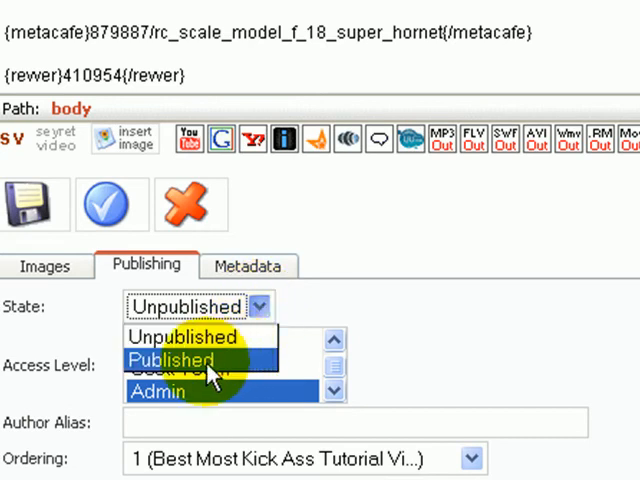
pyautogui.click(172, 360)
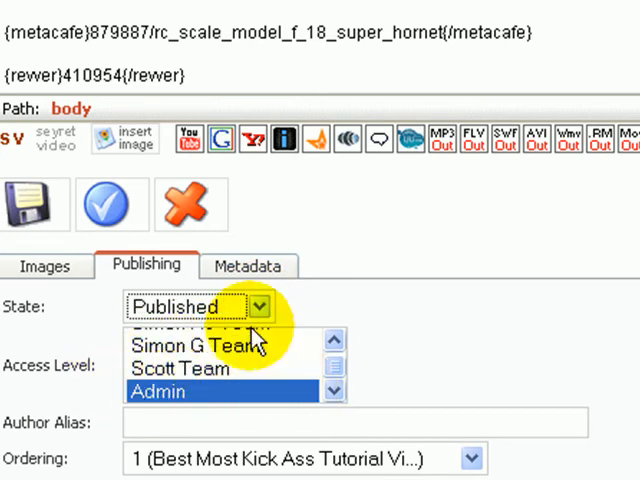
pyautogui.click(252, 320)
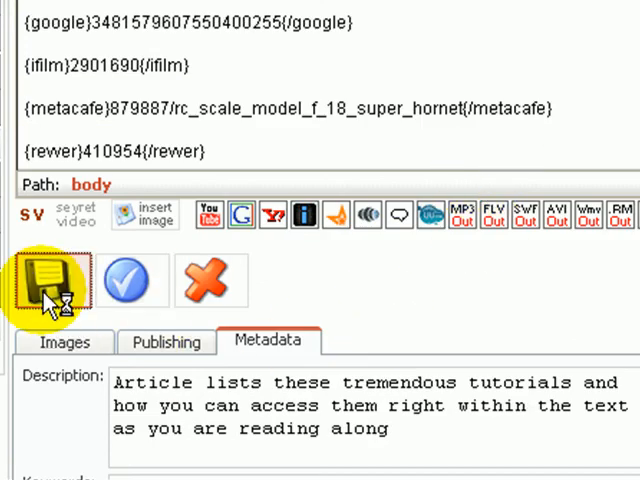
pyautogui.click(52, 280)
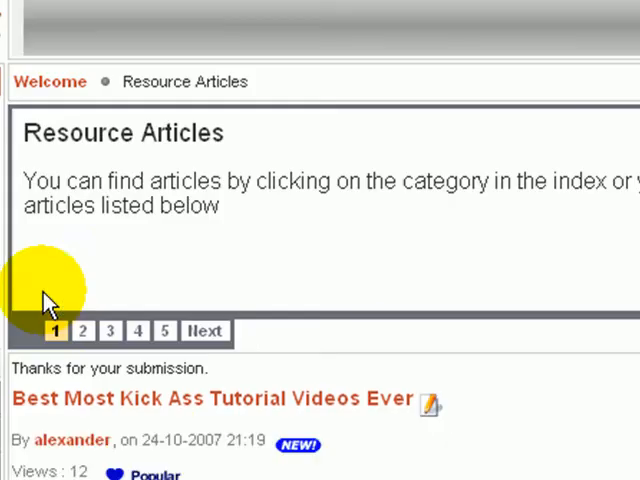
pyautogui.scroll(-3)
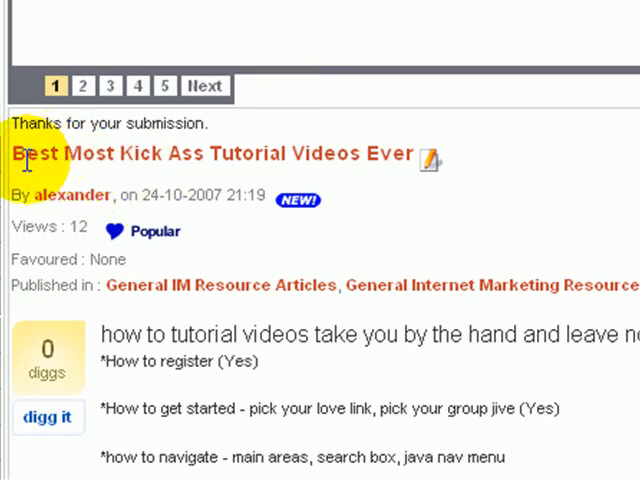
pyautogui.scroll(-3)
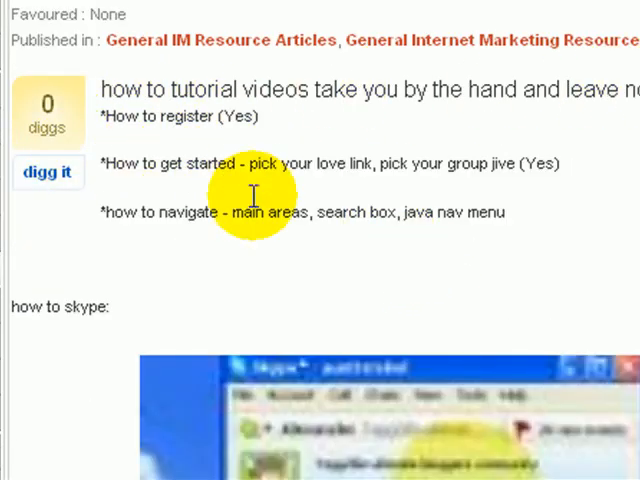
pyautogui.scroll(-3)
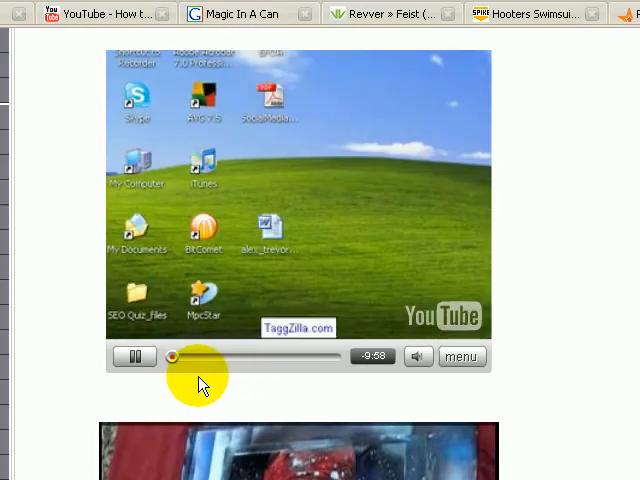
pyautogui.click(134, 356)
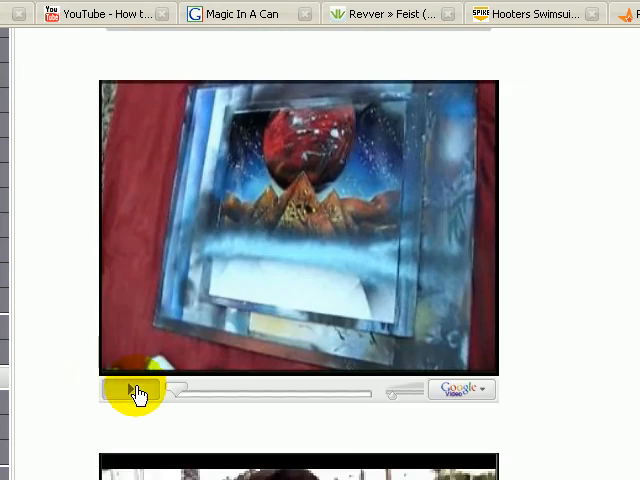
pyautogui.click(132, 390)
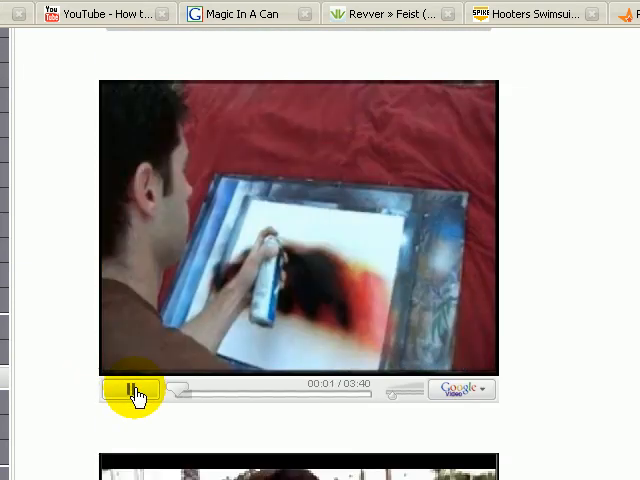
pyautogui.scroll(-3)
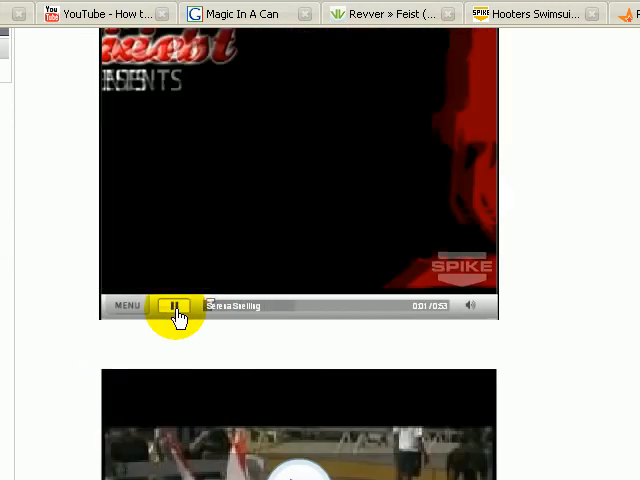
pyautogui.click(172, 304)
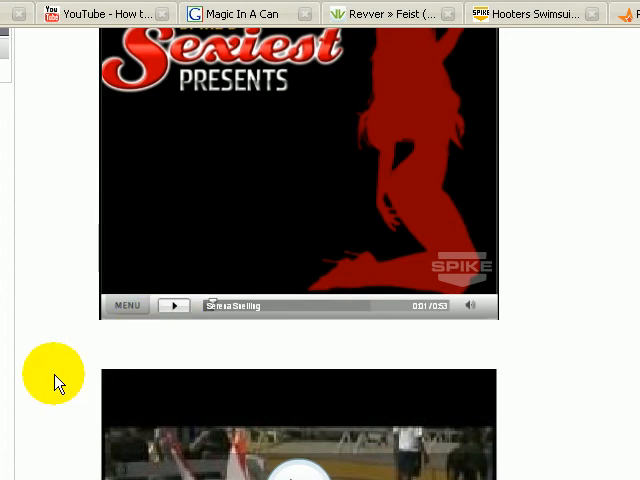
pyautogui.scroll(-3)
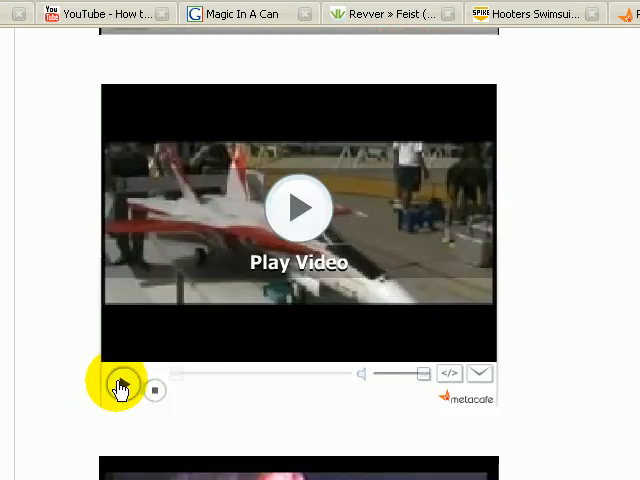
pyautogui.click(118, 384)
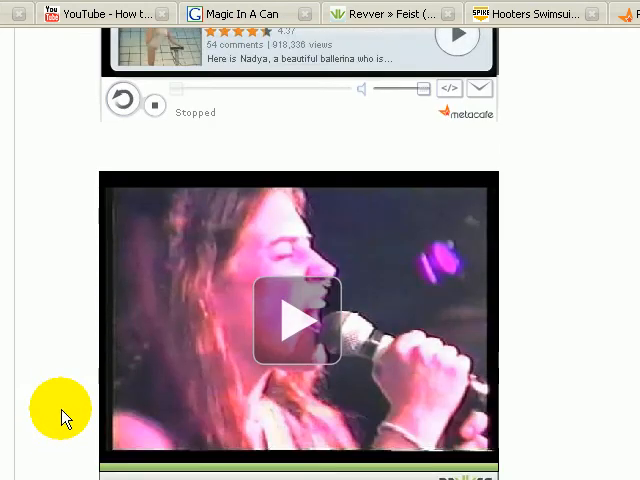
pyautogui.click(298, 320)
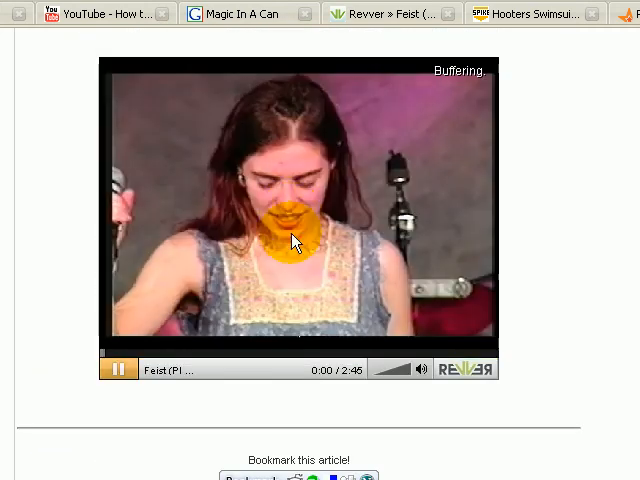
pyautogui.click(116, 368)
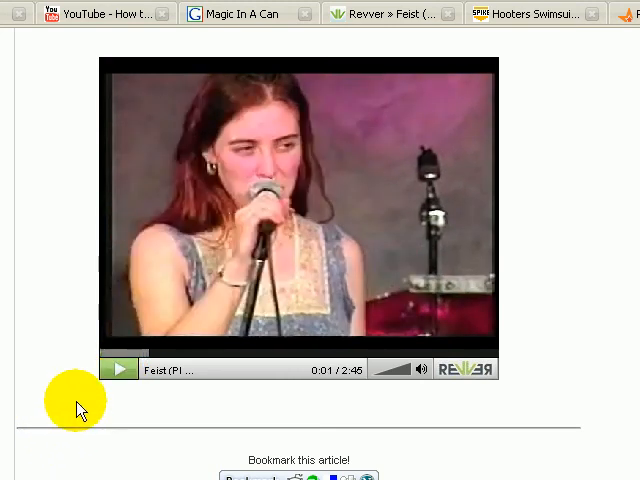
pyautogui.scroll(-3)
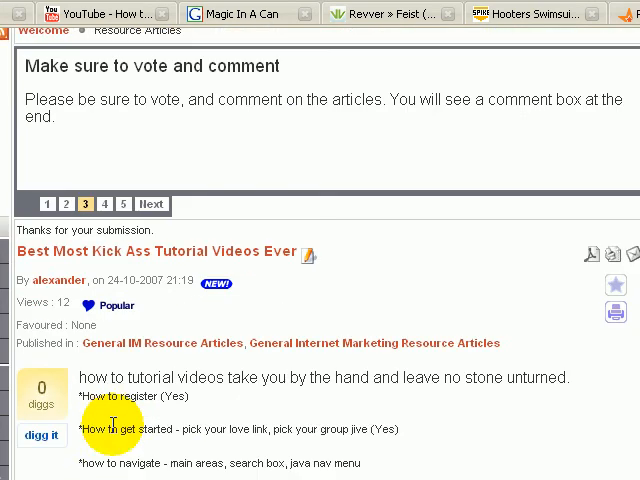
# From the Resource Articles index, open the Bookmarking category's Simplified Bookmarking article.
pyautogui.click(104, 204)
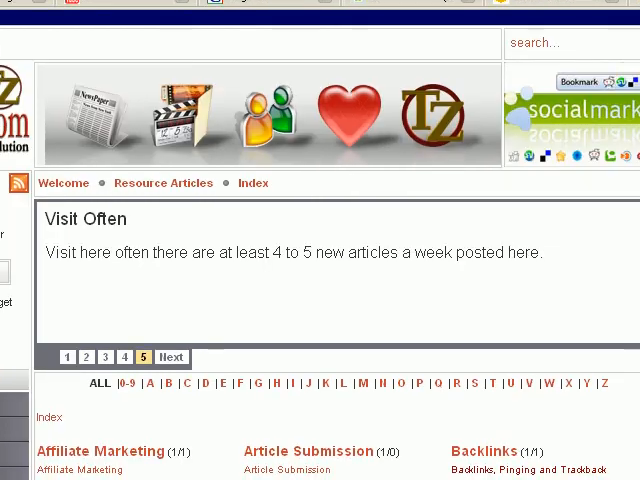
pyautogui.scroll(-3)
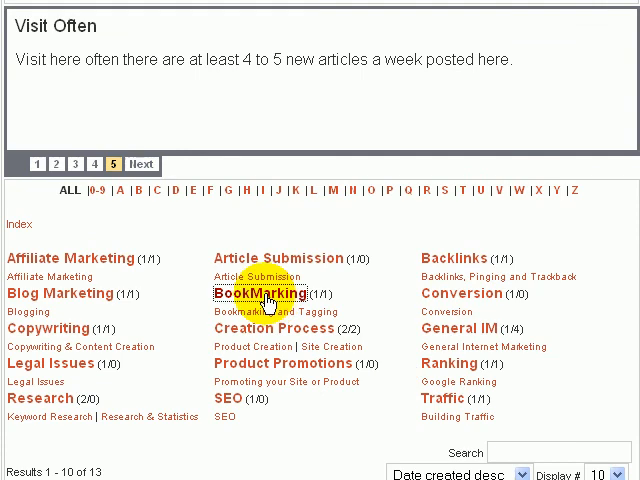
pyautogui.click(264, 296)
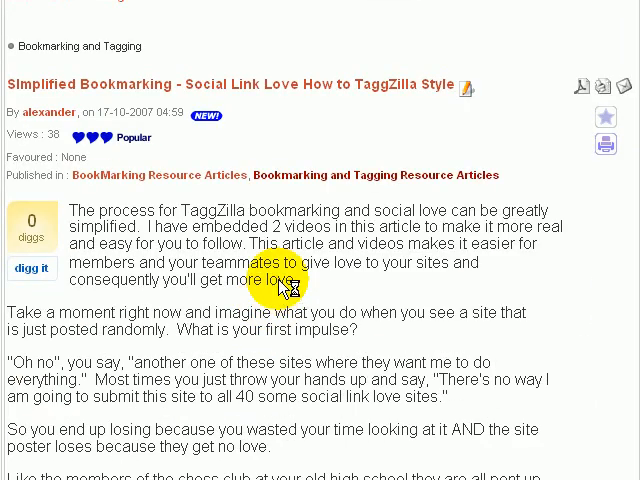
pyautogui.moveTo(284, 312)
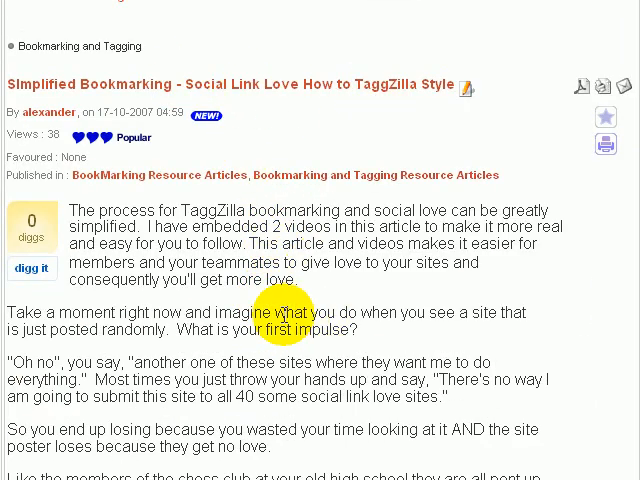
# Scroll down to the part 1 tutorial video and start it playing.
pyautogui.scroll(-3)
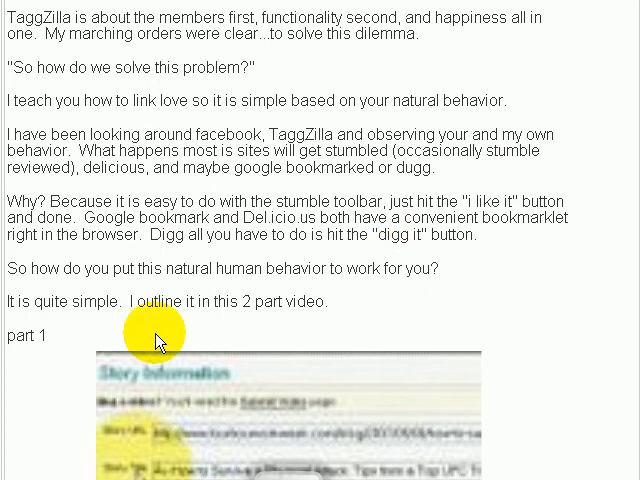
pyautogui.scroll(-3)
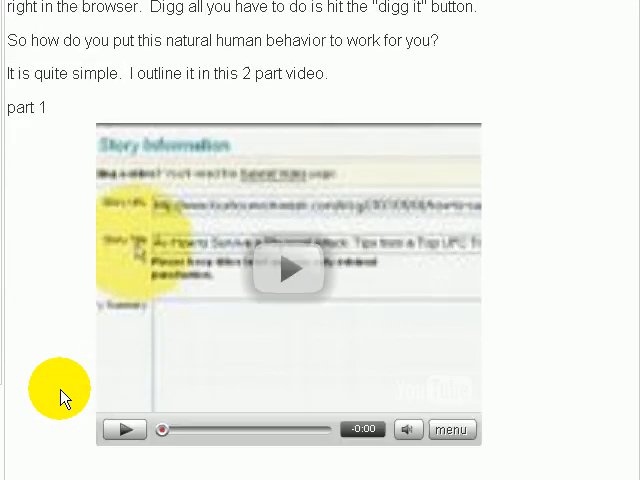
pyautogui.scroll(3)
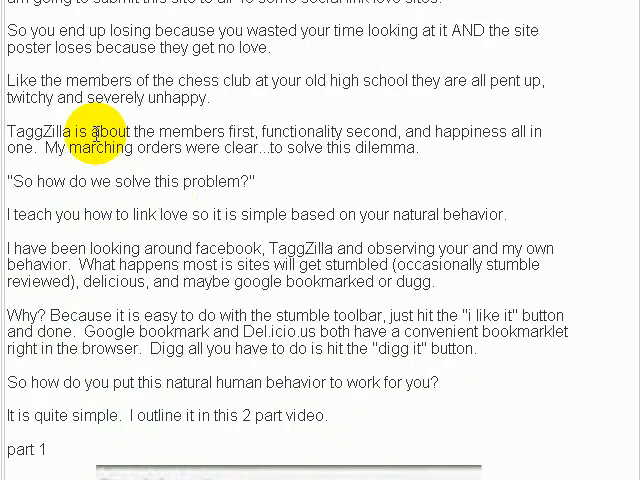
pyautogui.scroll(-3)
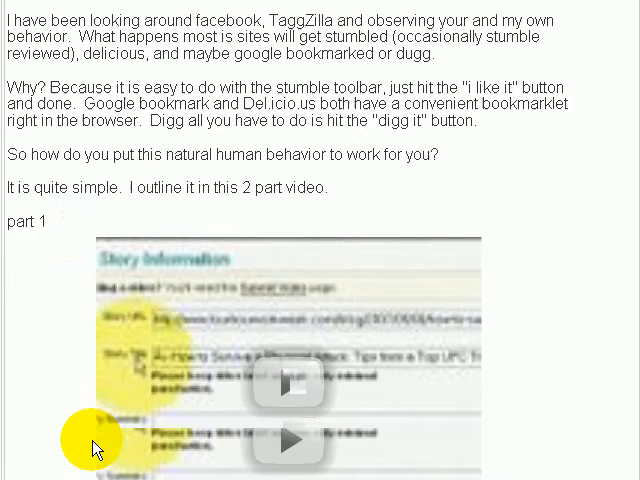
pyautogui.scroll(-3)
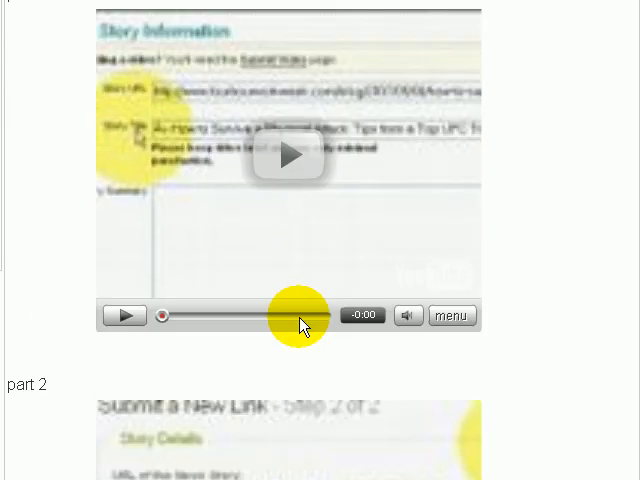
pyautogui.scroll(-3)
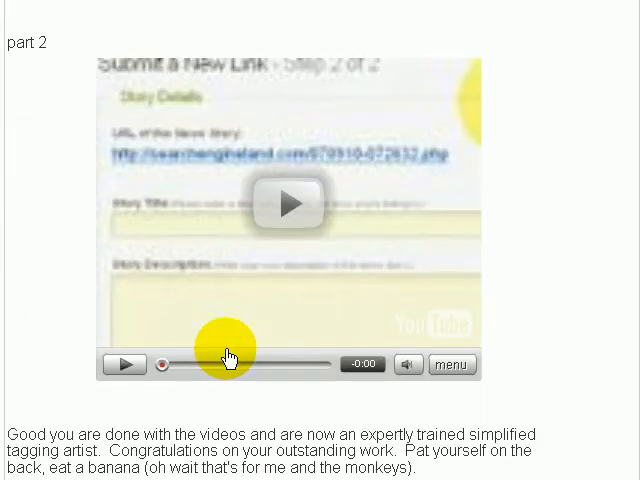
pyautogui.scroll(-3)
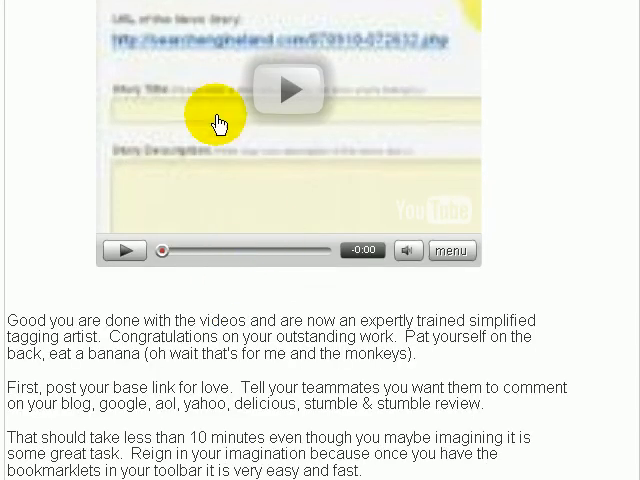
pyautogui.scroll(-3)
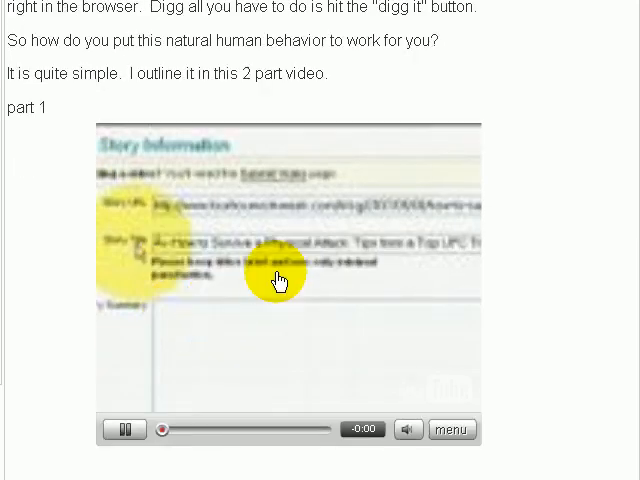
pyautogui.click(122, 428)
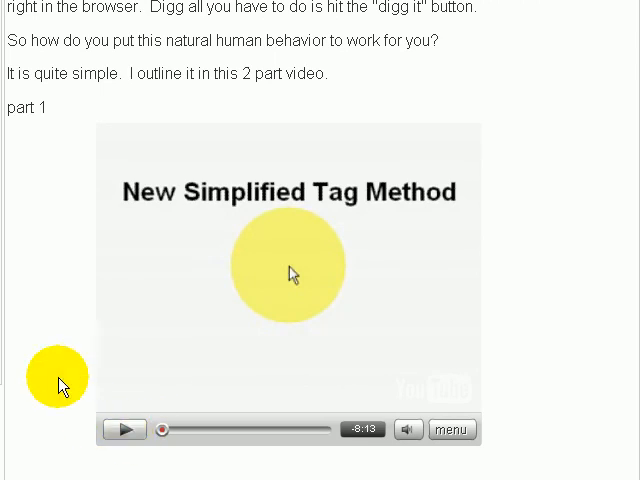